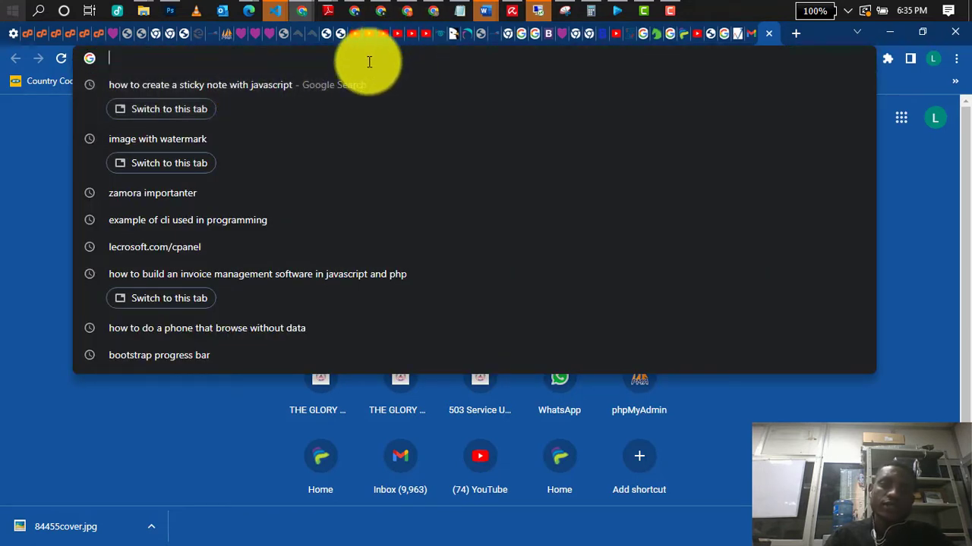
{"action": "mouse_move", "coordinate": [370, 129]}
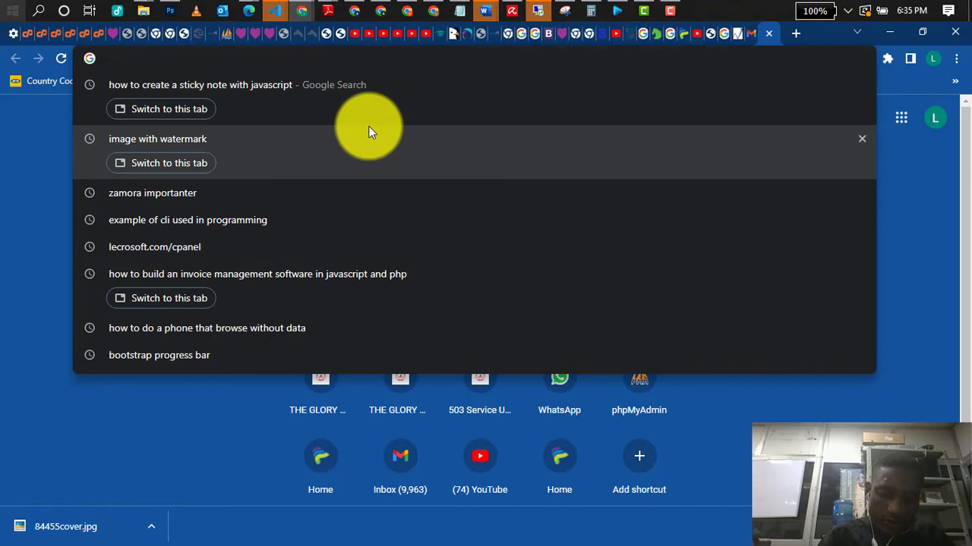
Search Google for the Days Of Elijah lyrics from the Chrome address bar
{"action": "type", "text": "am"}
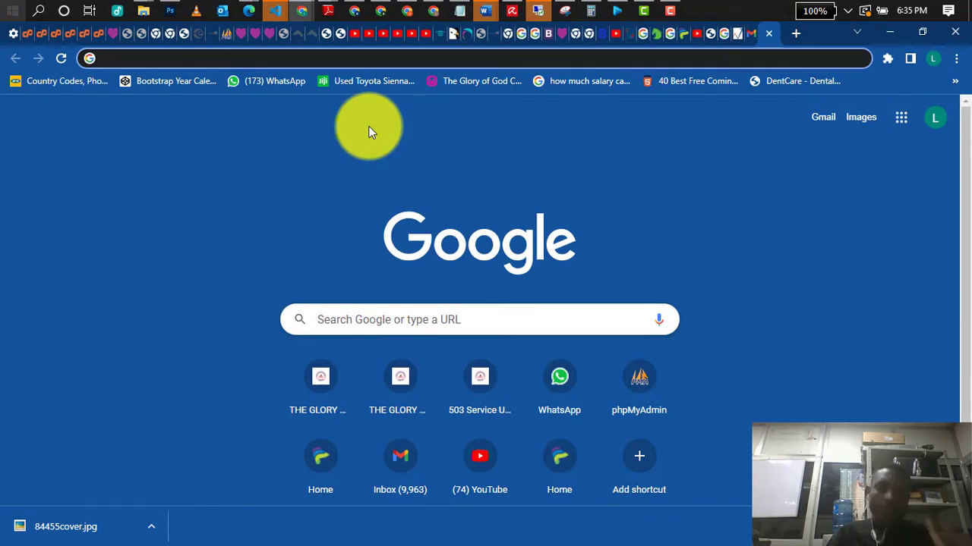
{"action": "type", "text": "daystarng.org"}
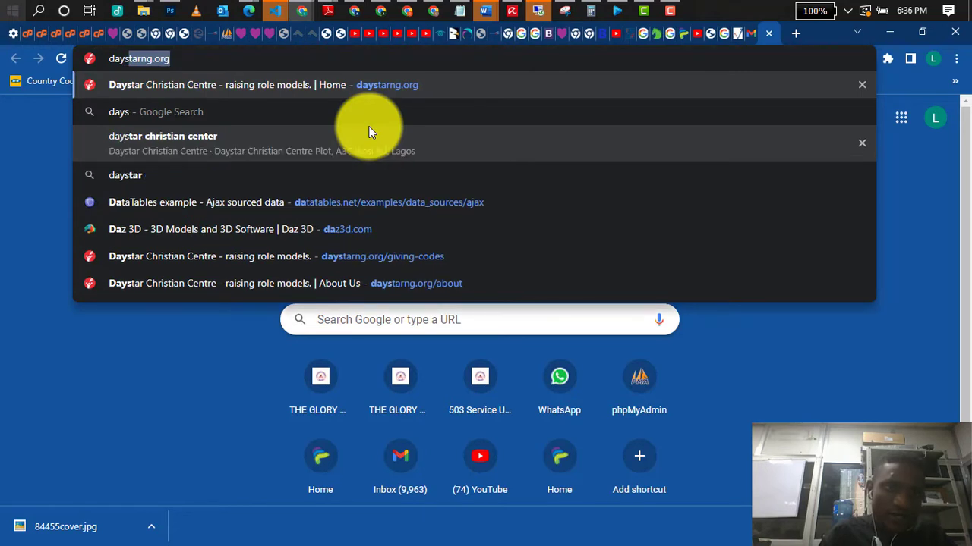
{"action": "type", "text": "days of the week"}
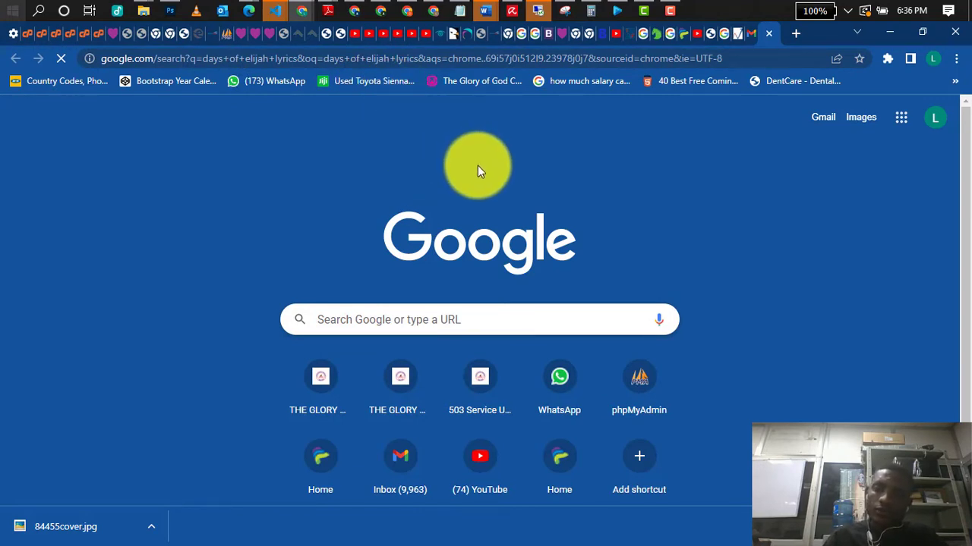
{"action": "mouse_move", "coordinate": [562, 164]}
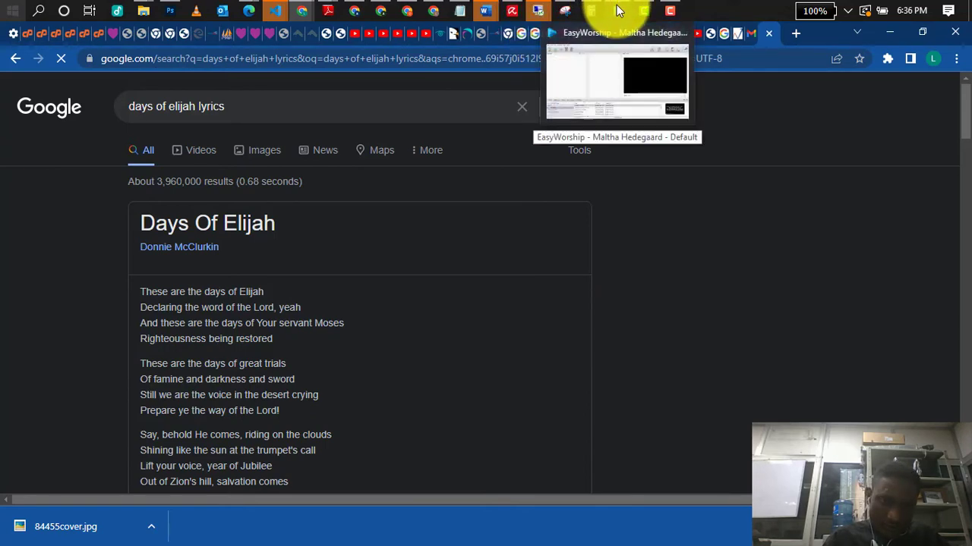
Switch to EasyWorship and bring up the Songs library to add a new song
{"action": "left_click", "coordinate": [616, 83]}
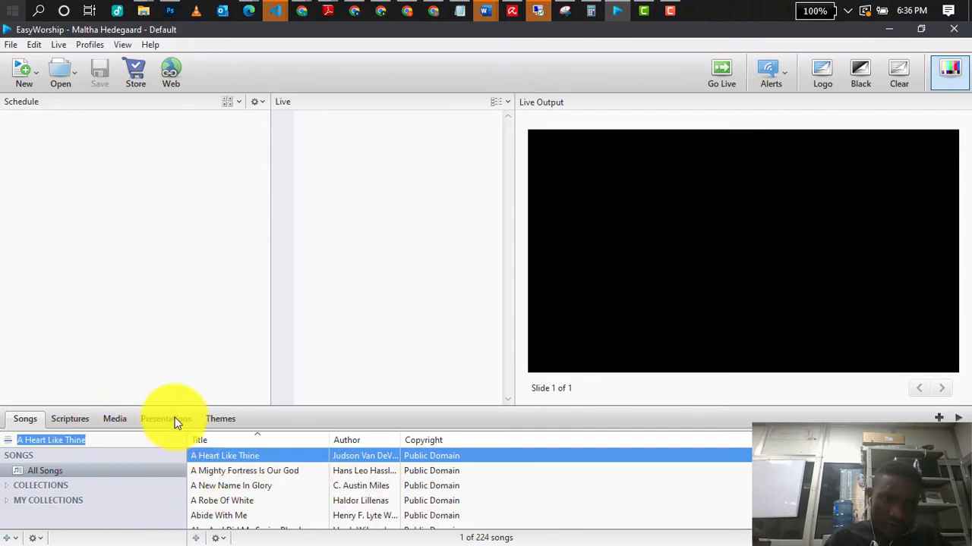
{"action": "left_click", "coordinate": [165, 419]}
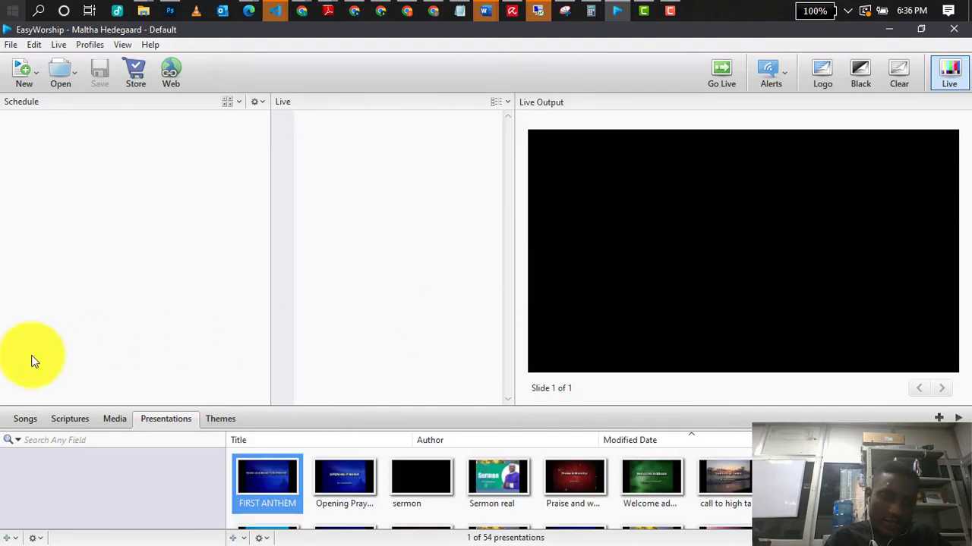
{"action": "left_click", "coordinate": [24, 419]}
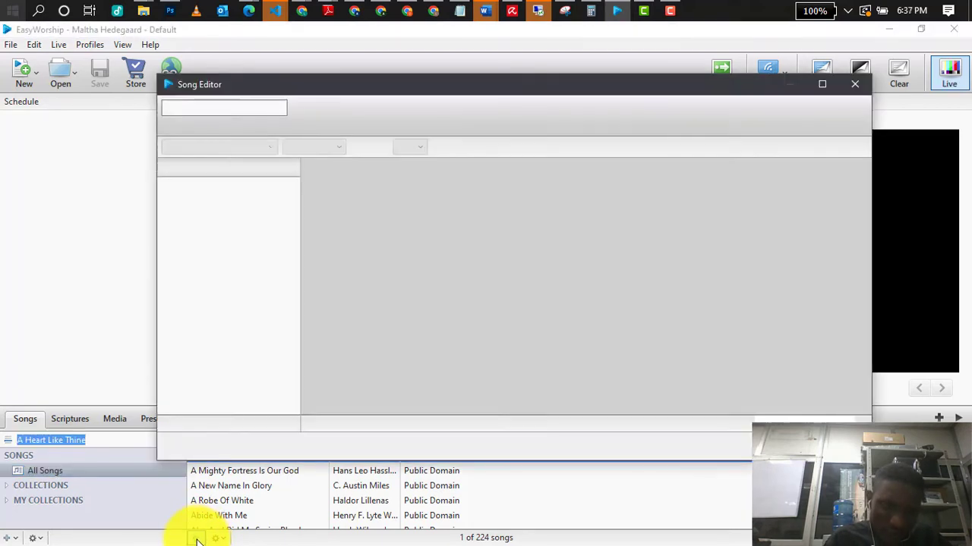
Title the new song 'days of elijah' and begin an intro slide label
{"action": "left_click", "coordinate": [196, 537]}
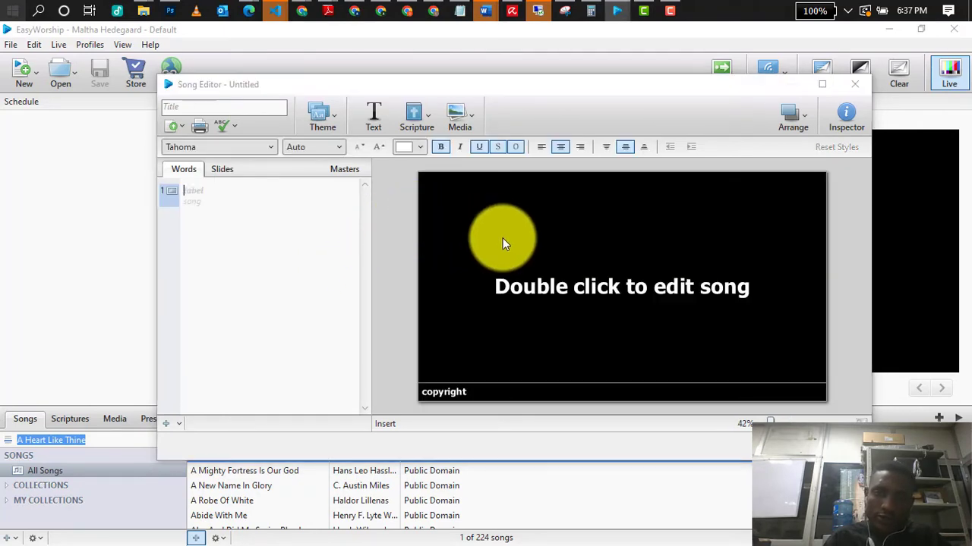
{"action": "left_click", "coordinate": [225, 106]}
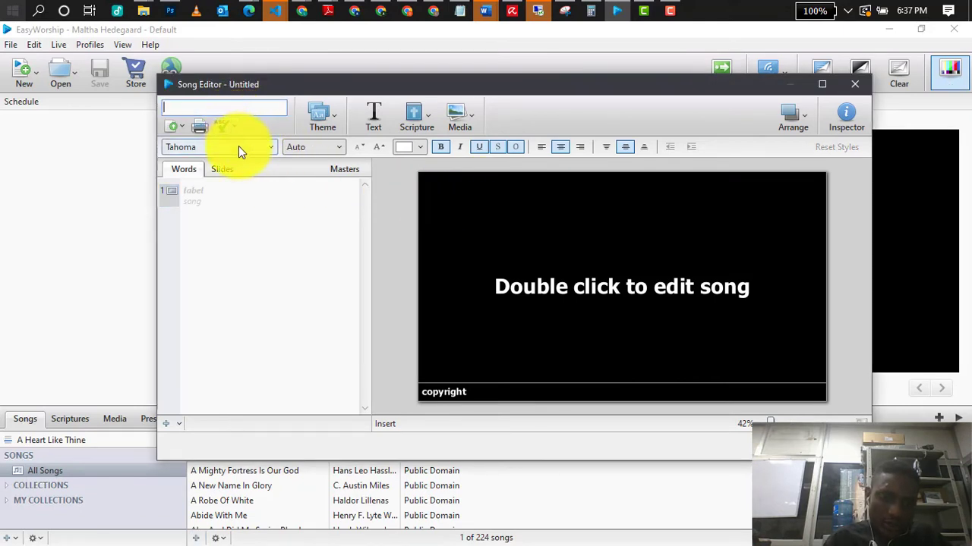
{"action": "type", "text": "days of elijah"}
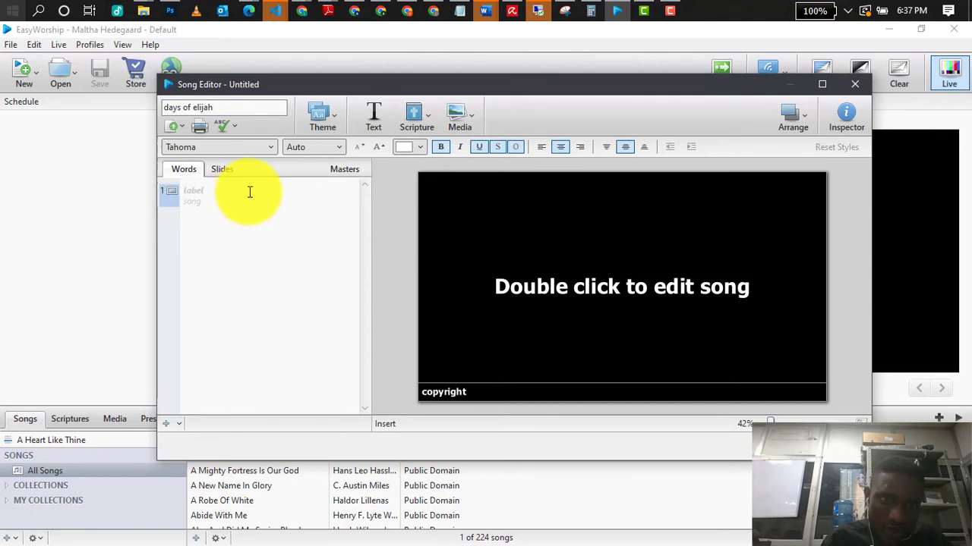
{"action": "type", "text": "ch"}
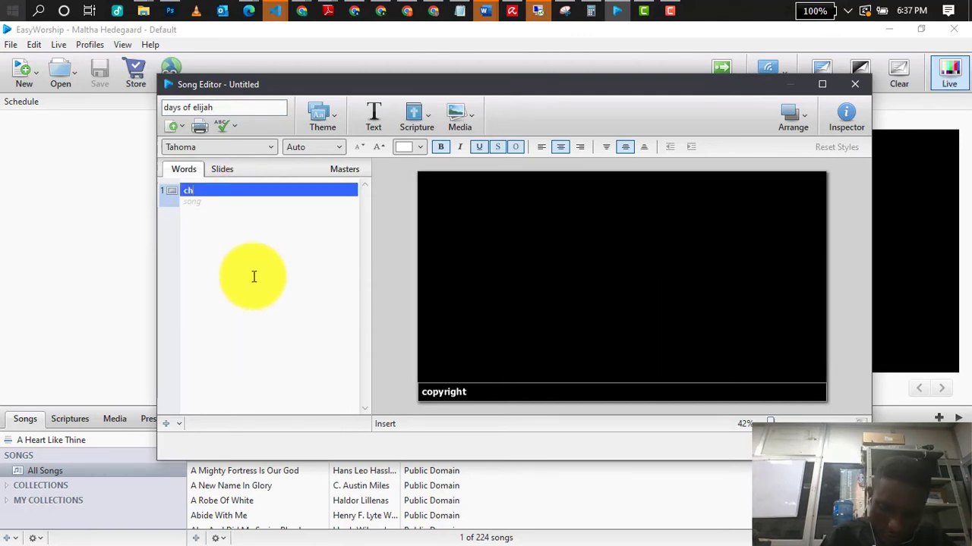
{"action": "type", "text": "orus"}
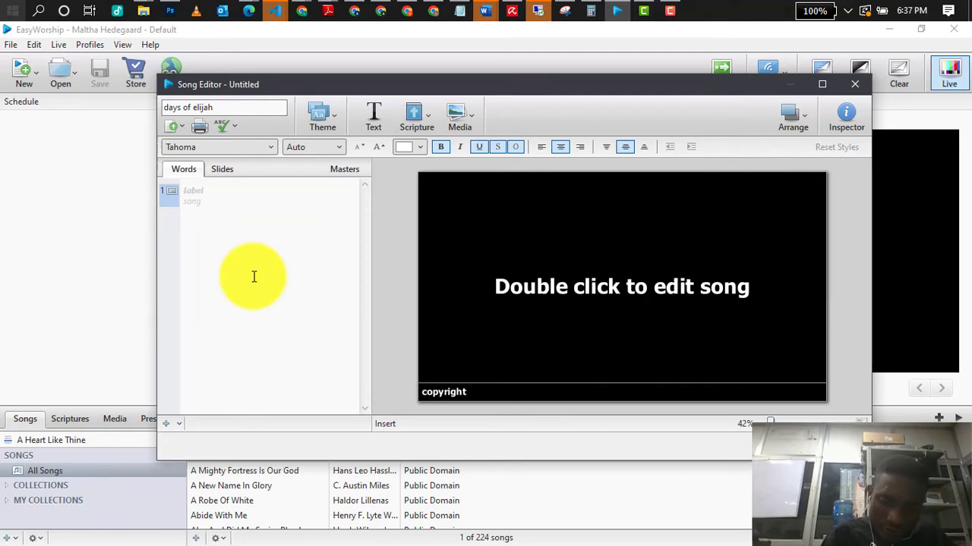
{"action": "type", "text": "int"}
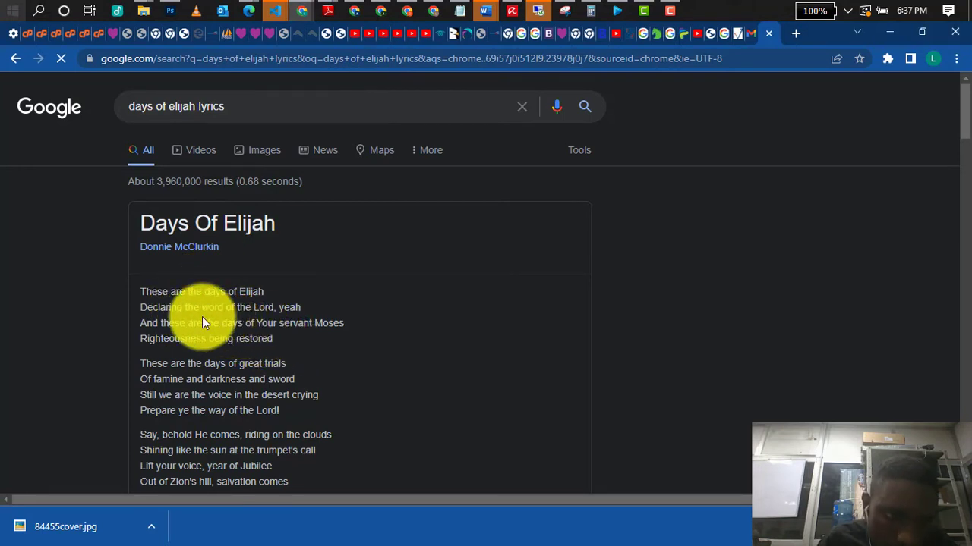
Select the first verse of Days Of Elijah in the browser for the intro slide
{"action": "left_click_drag", "start_coordinate": [139, 292], "coordinate": [273, 338]}
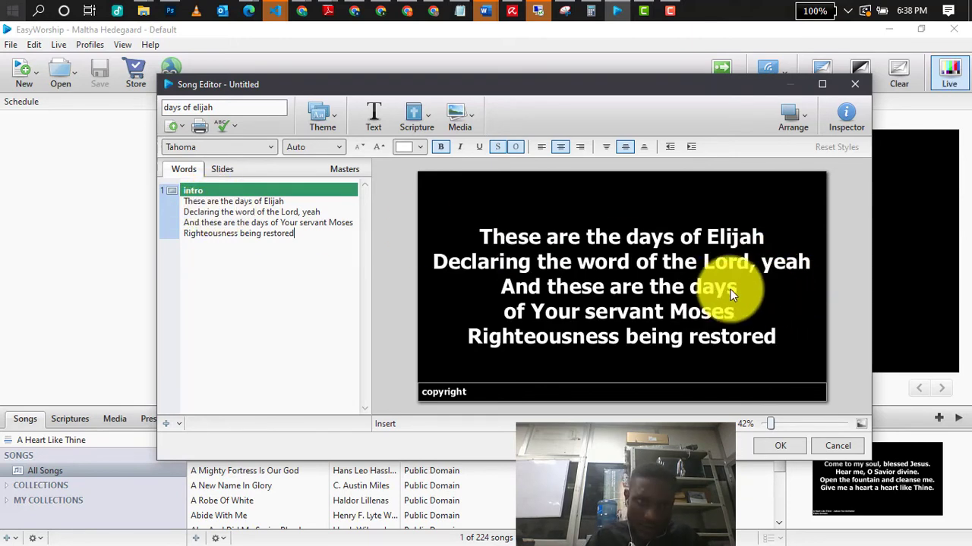
{"action": "mouse_move", "coordinate": [680, 361]}
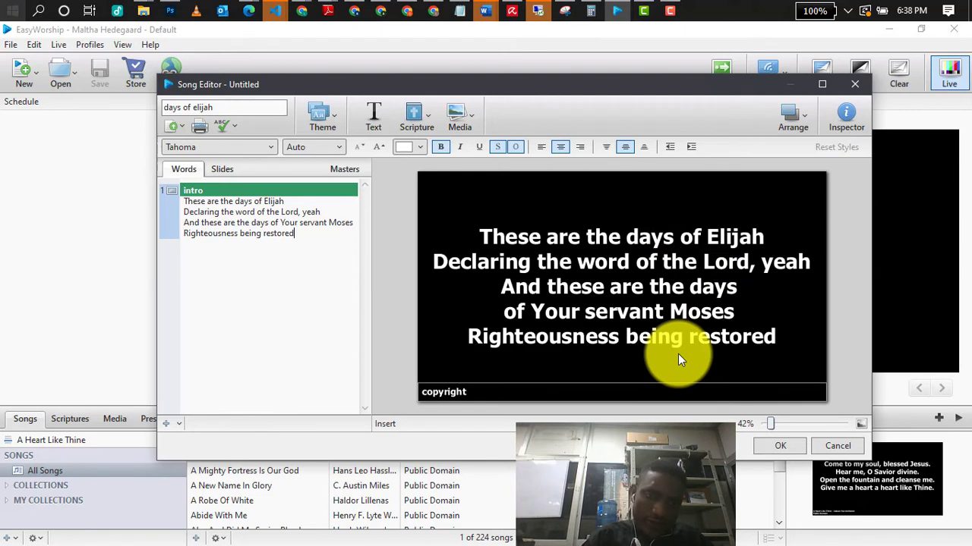
{"action": "mouse_move", "coordinate": [167, 432]}
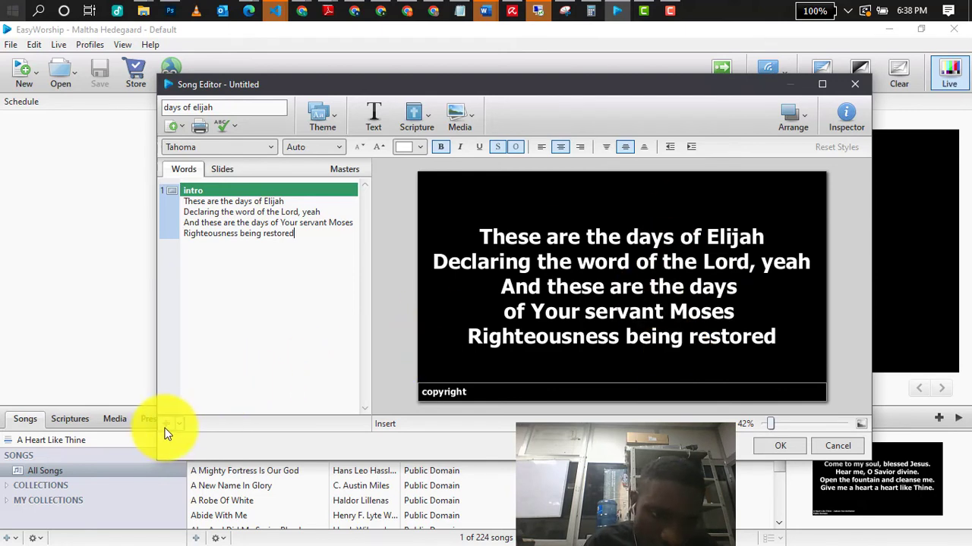
{"action": "mouse_move", "coordinate": [167, 422]}
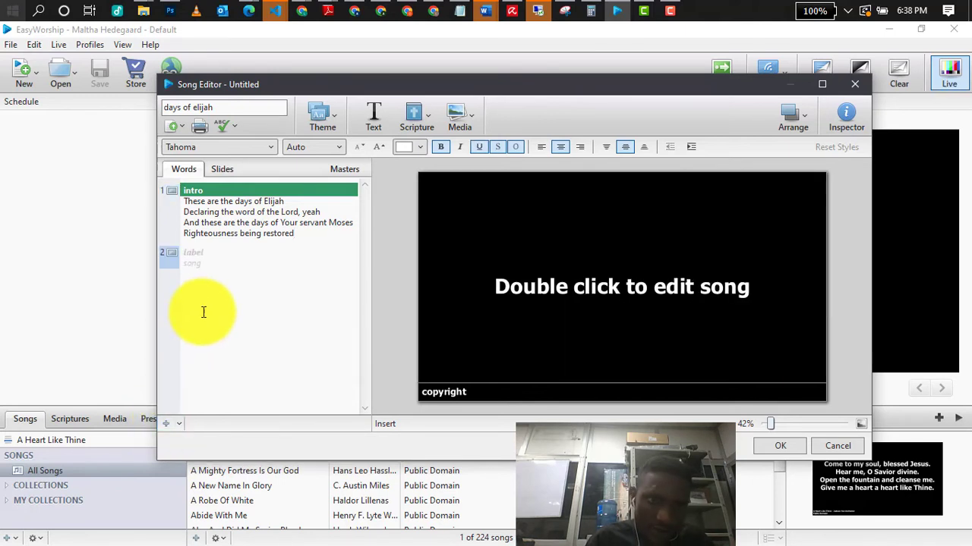
Label the second slide 'verse one' and grab the great-trials stanza from the lyrics page
{"action": "type", "text": "verse o"}
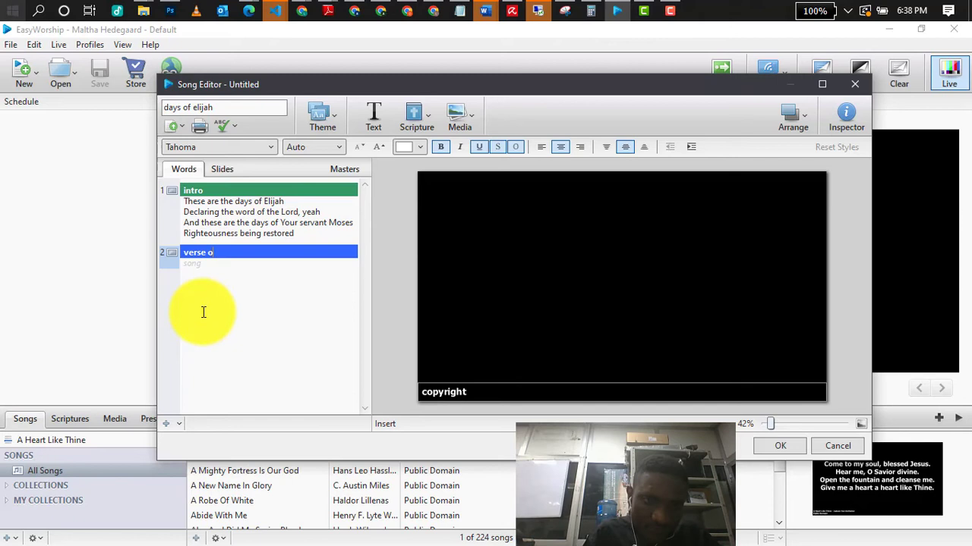
{"action": "type", "text": "ne"}
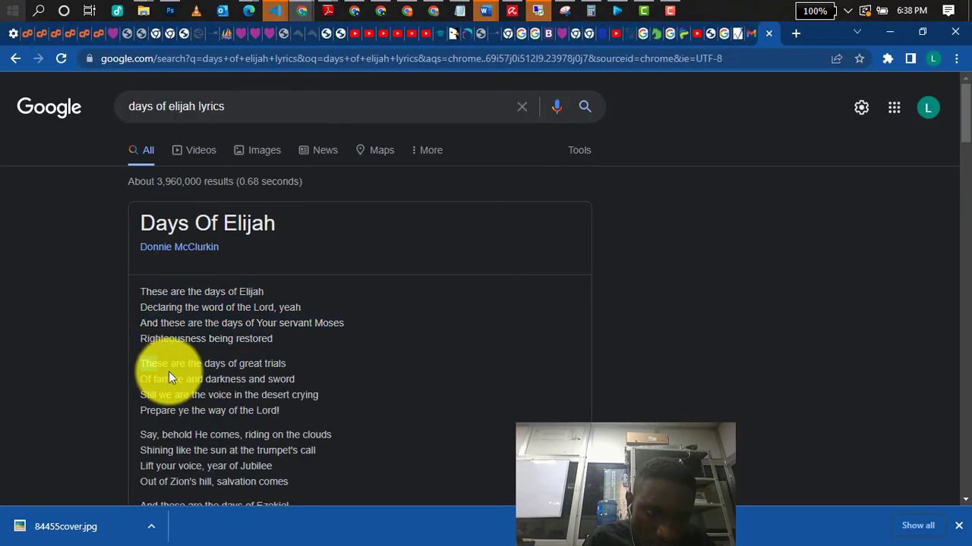
{"action": "left_click_drag", "start_coordinate": [139, 365], "coordinate": [301, 410]}
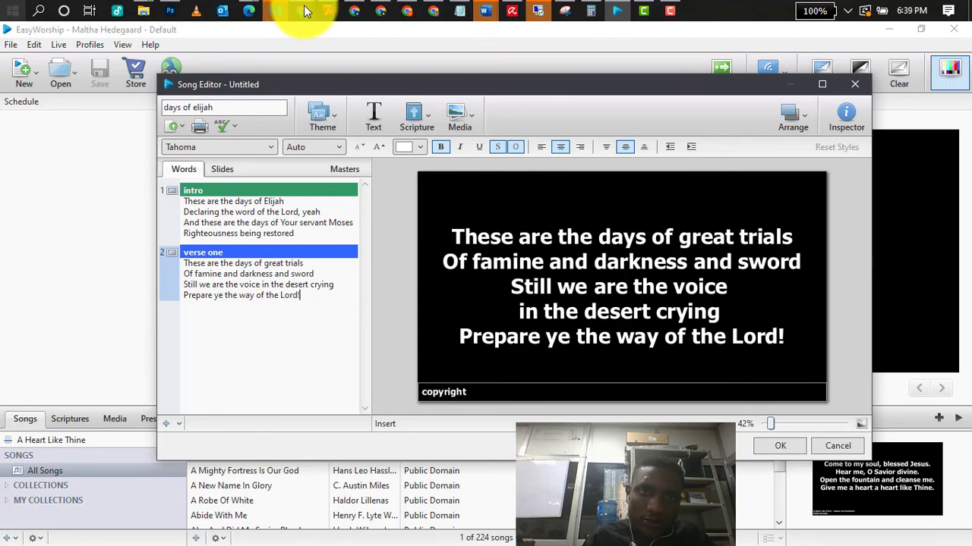
{"action": "left_click", "coordinate": [275, 11]}
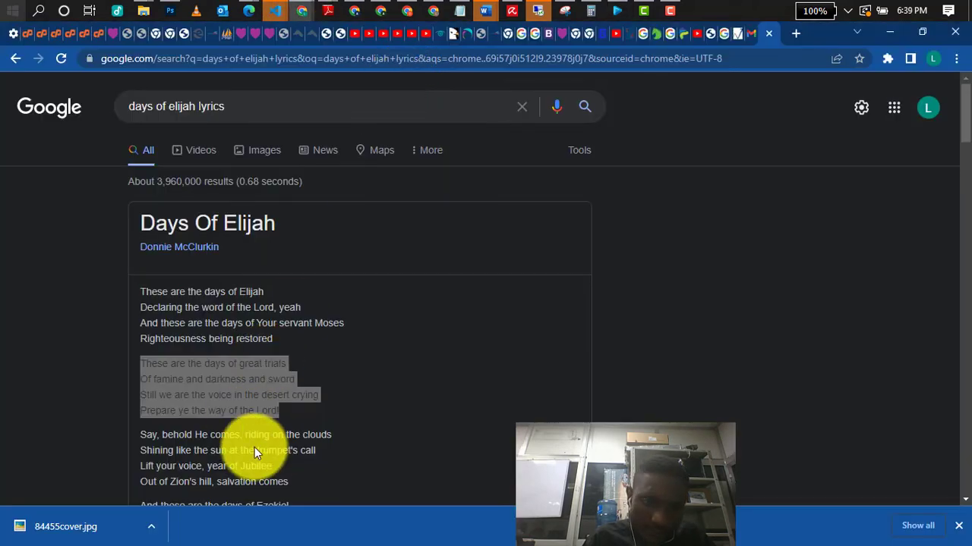
Add a 'verse two' slide holding 'Say, behold He comes, riding on the clouds'
{"action": "scroll", "scroll_direction": "down", "scroll_amount": 3}
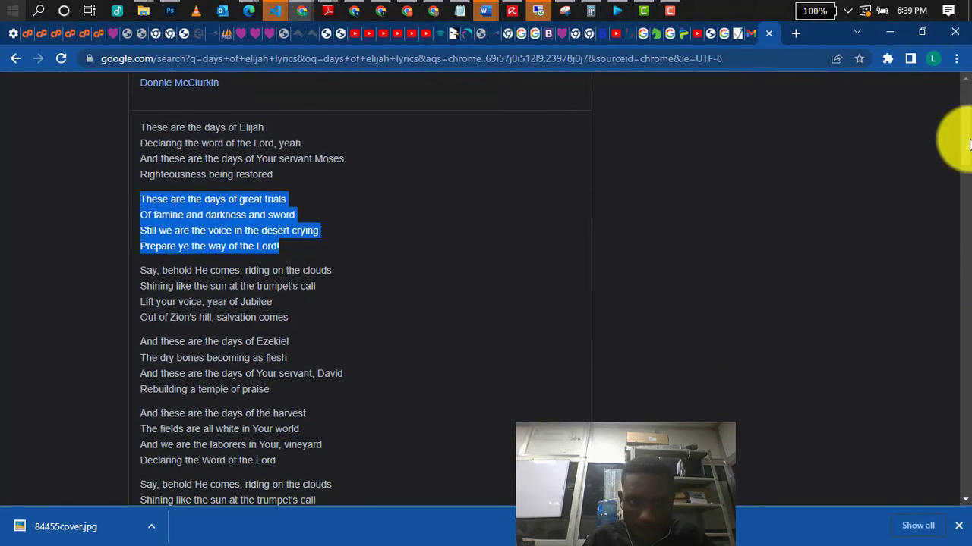
{"action": "scroll", "scroll_direction": "down", "scroll_amount": 3}
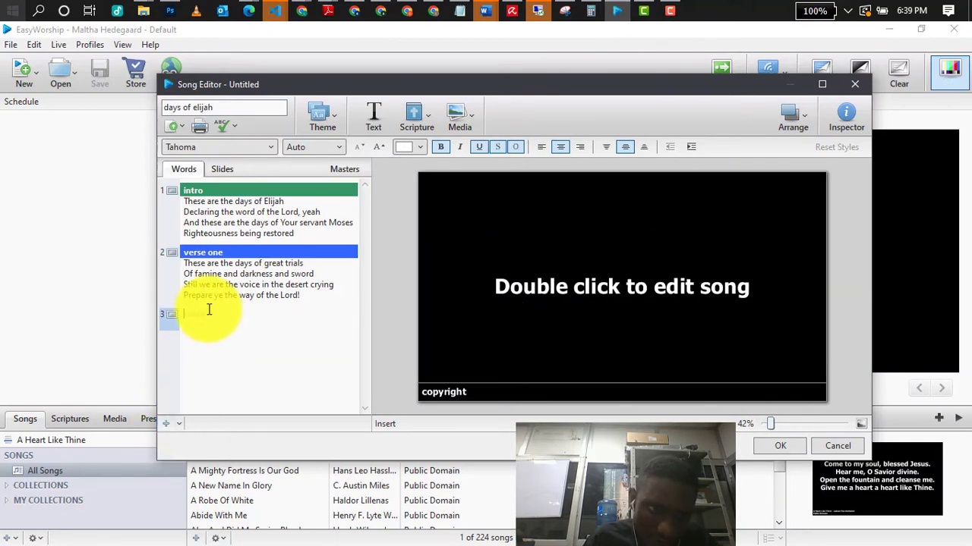
{"action": "type", "text": "verse two"}
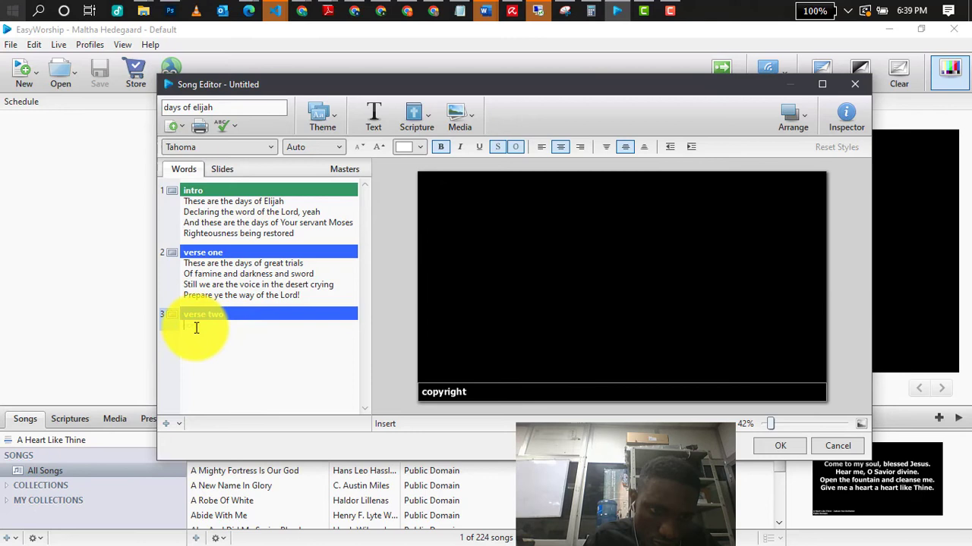
{"action": "type", "text": "Say, behold He comes, riding on the clouds"}
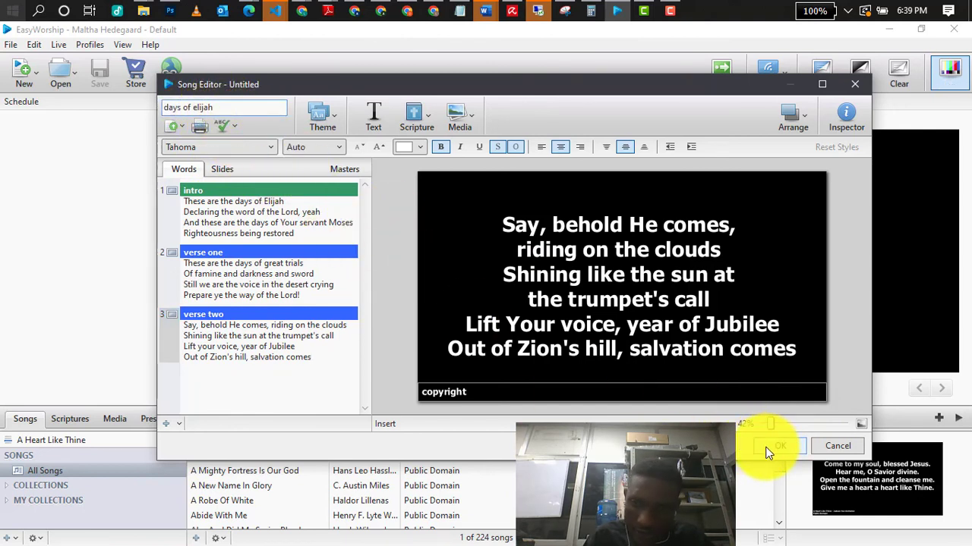
Save 'days of elijah', send it live and advance the output to verse two
{"action": "left_click", "coordinate": [780, 446]}
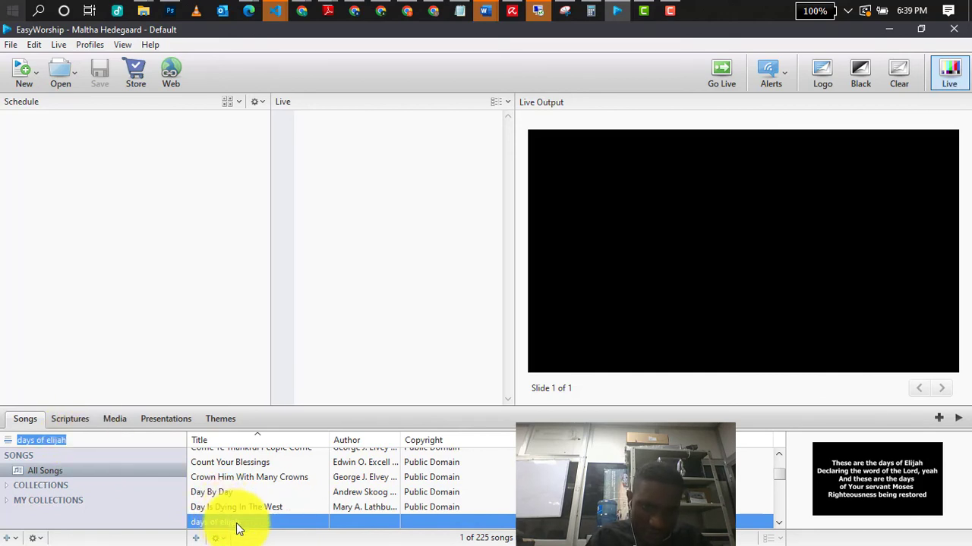
{"action": "double_click", "coordinate": [213, 522]}
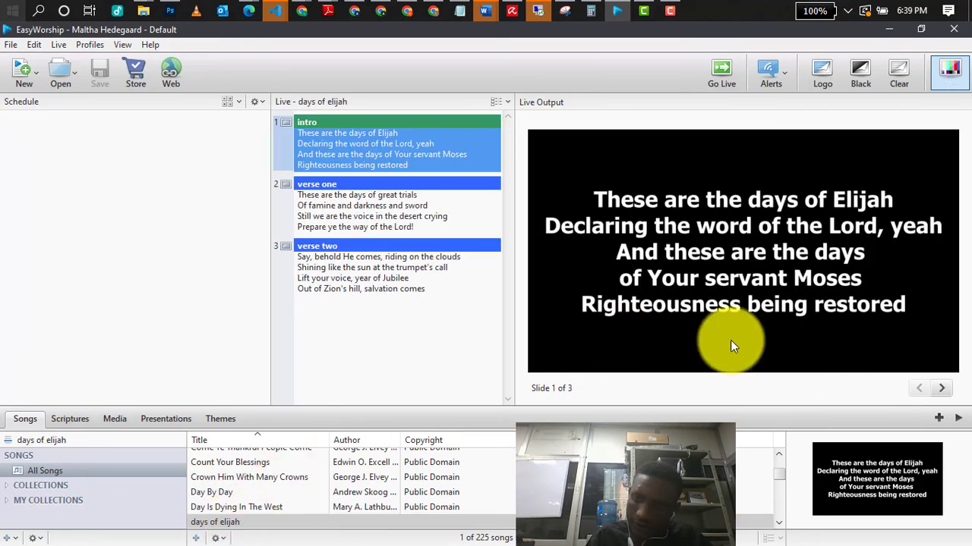
{"action": "mouse_move", "coordinate": [486, 392]}
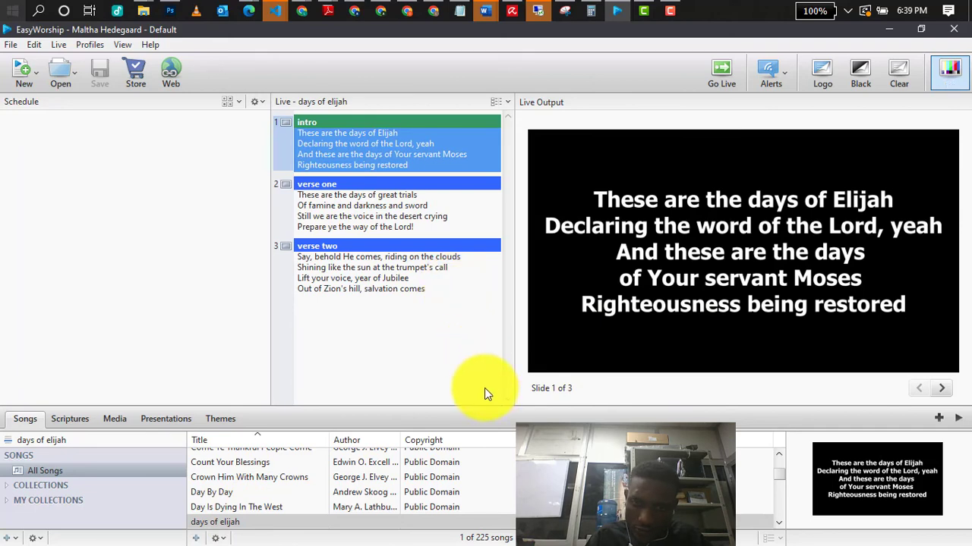
{"action": "left_click", "coordinate": [941, 389]}
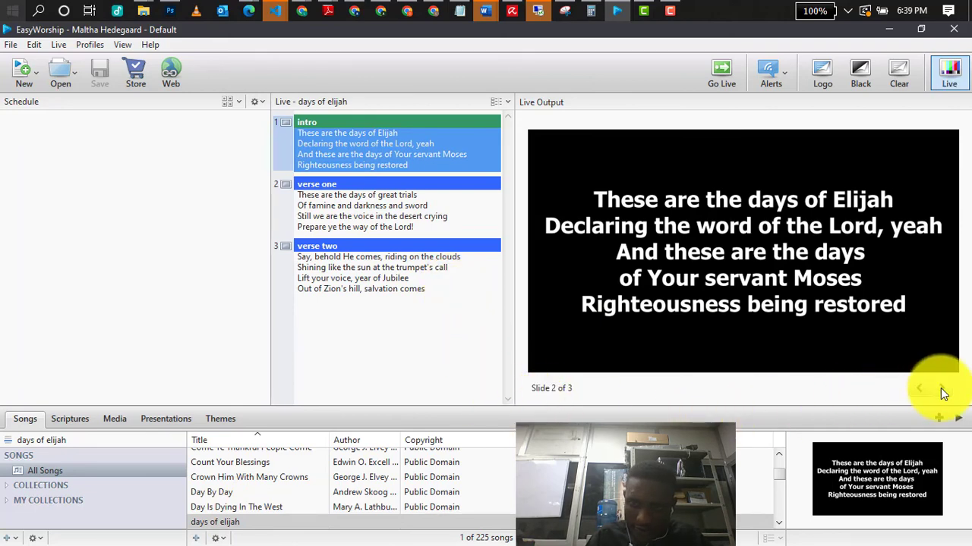
{"action": "left_click", "coordinate": [941, 389]}
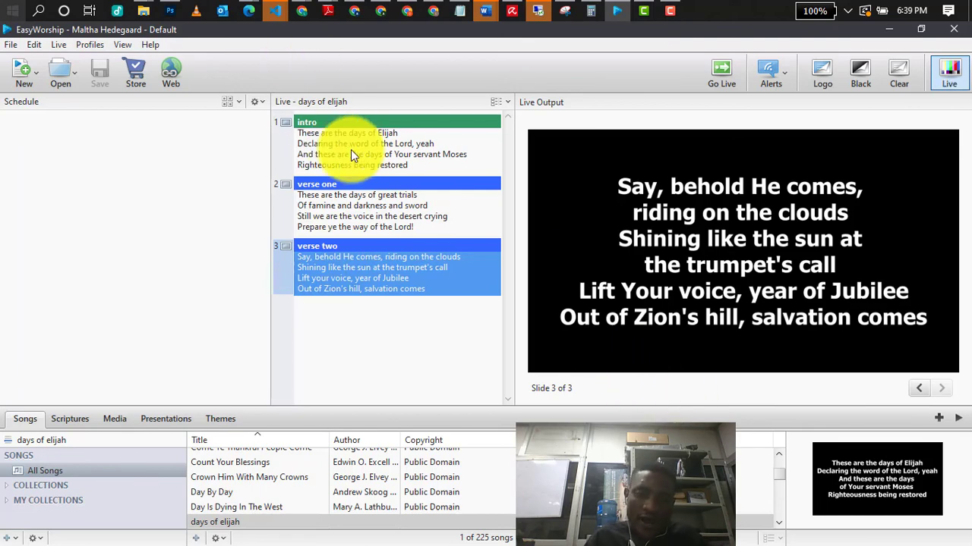
{"action": "mouse_move", "coordinate": [361, 173]}
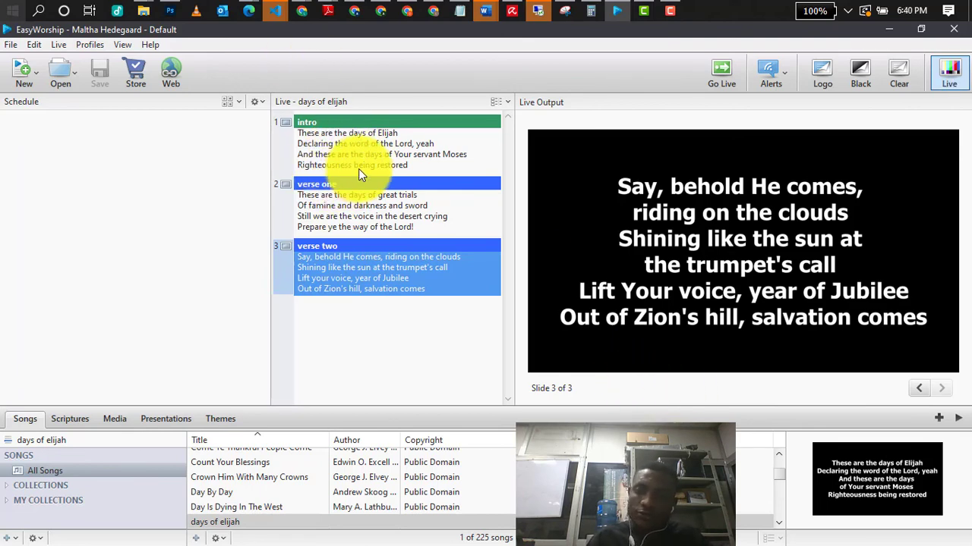